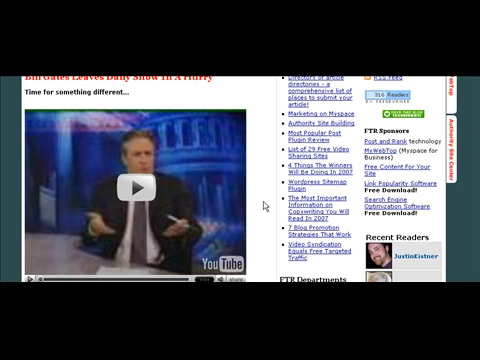
- Scroll the published post with the embedded Daily Show video before starting a new post
scroll("up", 3)
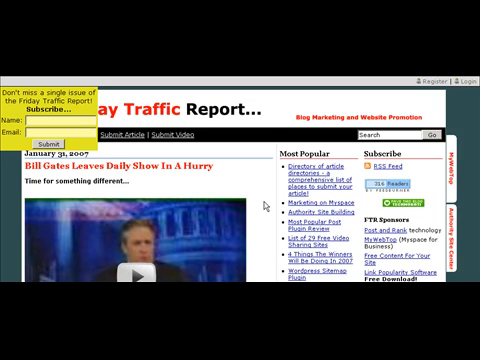
scroll("down", 3)
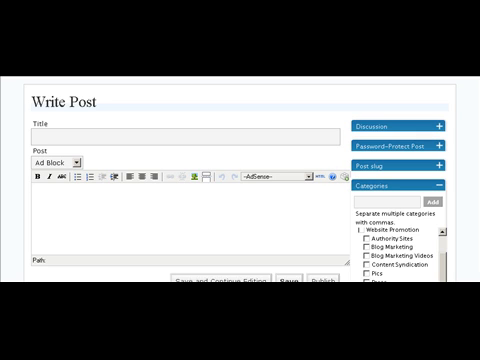
- Leave the empty Write Post page and go to the YouTube home page
left_click(20, 10)
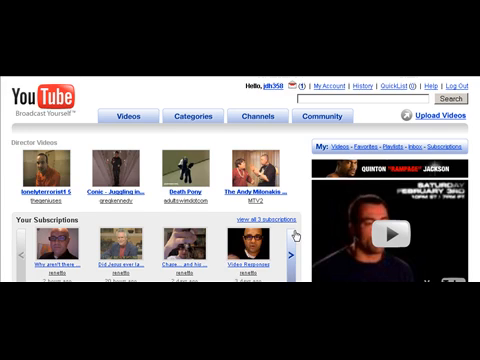
- Scroll through YouTube's subscriptions and Featured Videos on the home page
scroll("down", 3)
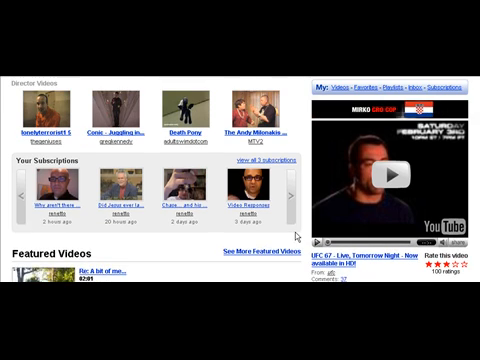
scroll("down", 3)
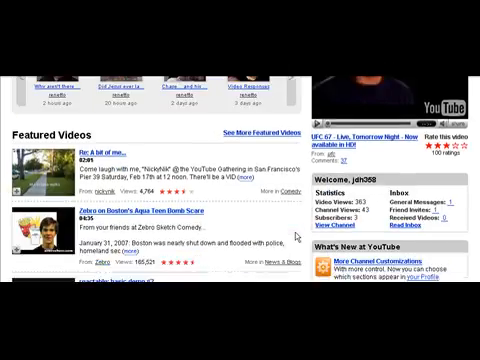
scroll("up", 3)
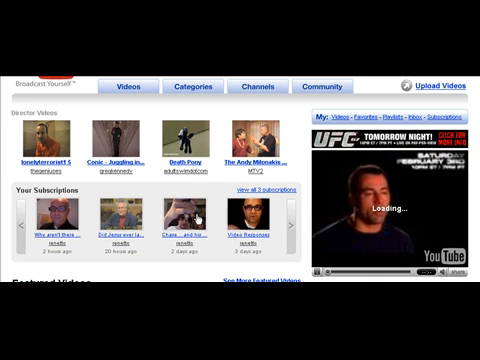
scroll("down", 3)
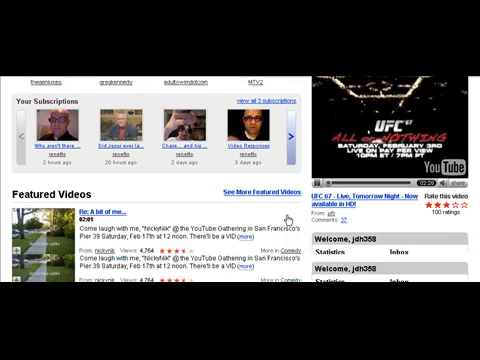
scroll("down", 3)
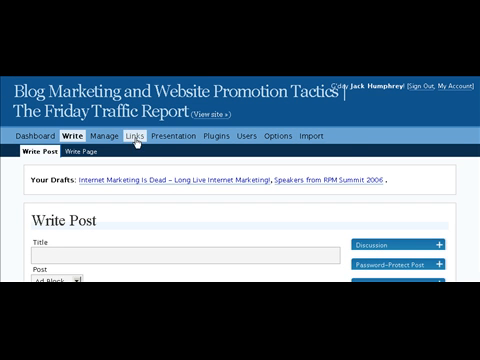
- In Users > Your Profile, untick 'Use the visual rich editor when writing'
left_click(132, 134)
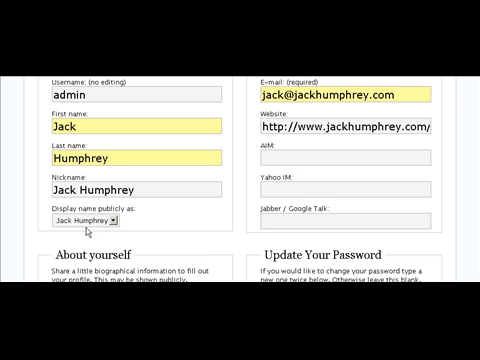
scroll("down", 3)
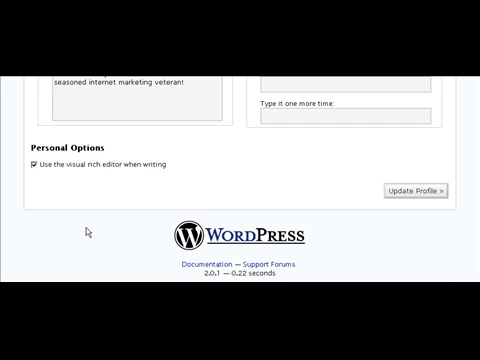
left_click(32, 164)
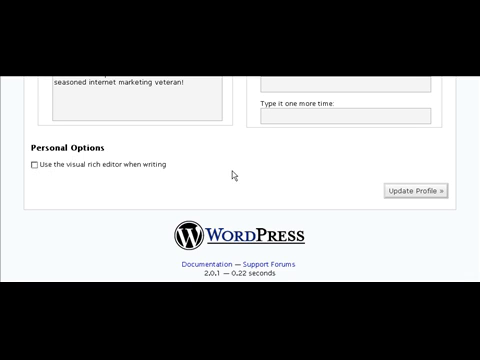
mouse_move(42, 176)
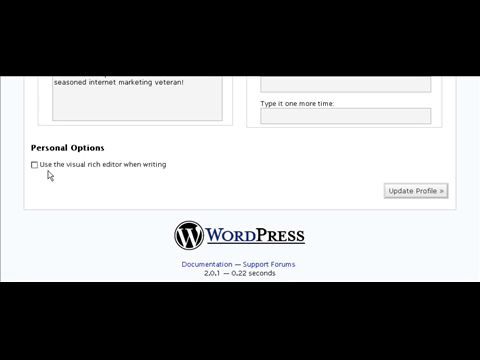
mouse_move(150, 168)
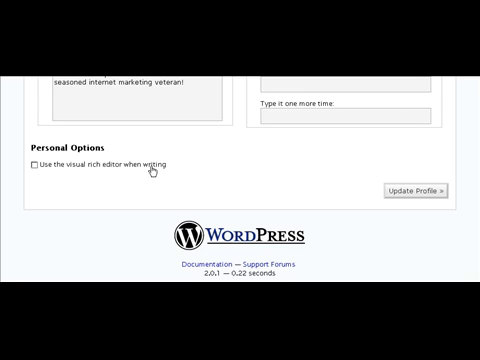
mouse_move(46, 172)
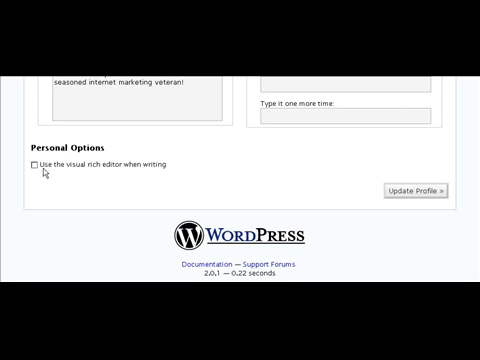
- Save the profile with Update Profile, the visual editor setting re-enabled
scroll("up", 3)
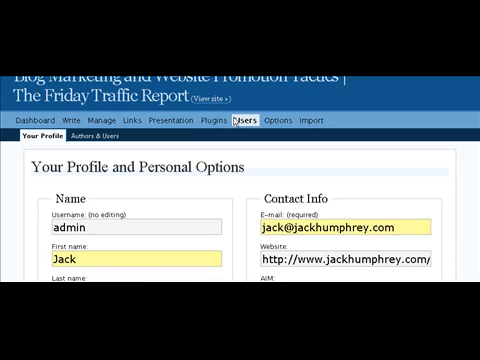
scroll("down", 3)
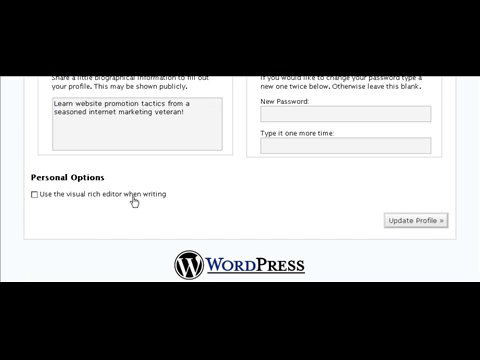
mouse_move(408, 192)
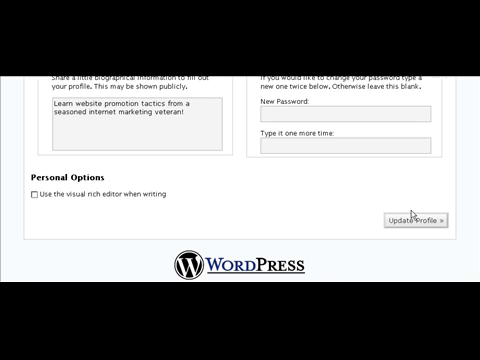
mouse_move(328, 208)
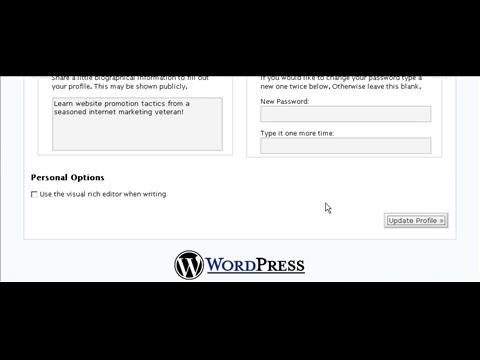
left_click(430, 218)
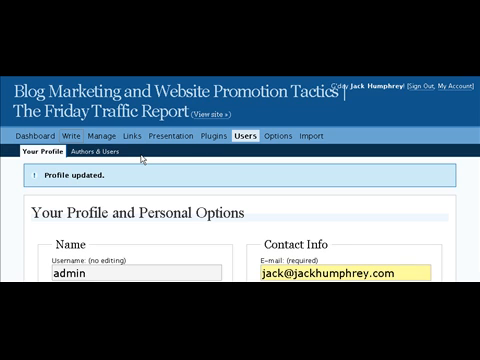
- From Write > Manage, open the Bill Gates Leaves Daily Show post for editing with its embed code visible
left_click(64, 138)
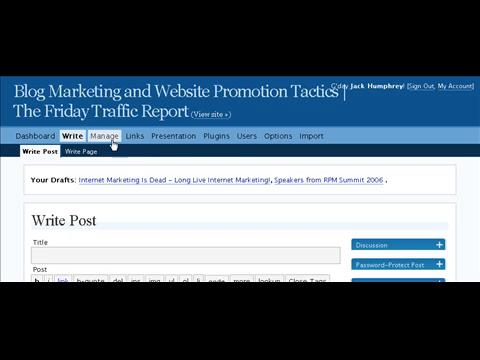
mouse_move(140, 184)
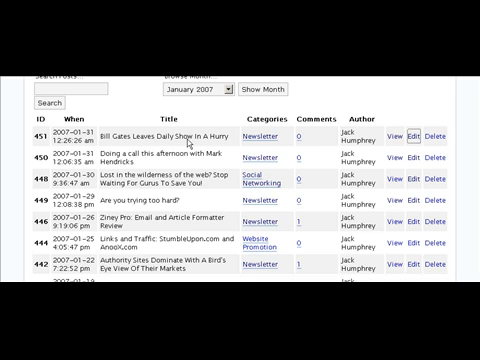
left_click(412, 136)
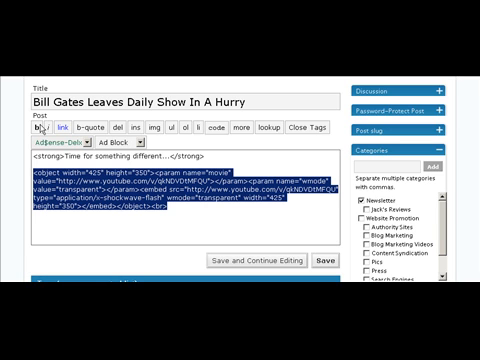
mouse_move(180, 130)
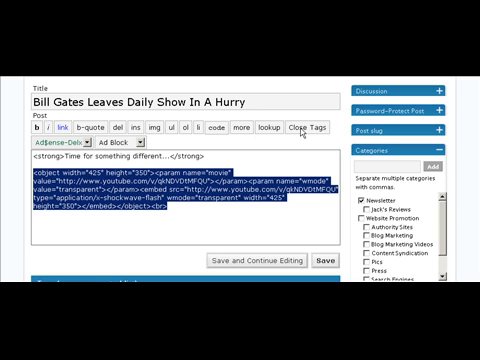
mouse_move(306, 128)
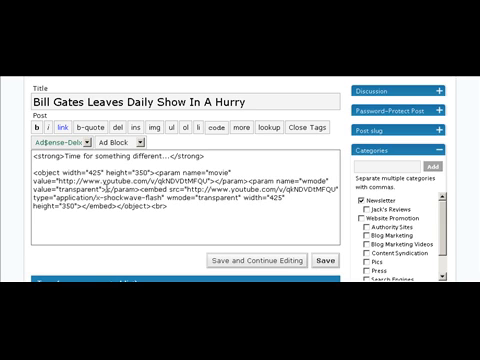
mouse_move(308, 128)
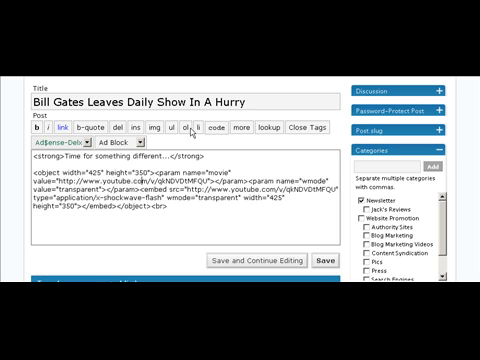
mouse_move(314, 128)
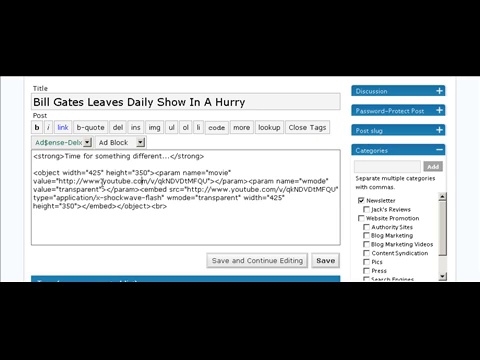
- Tick 'Use the visual rich editor when writing' in the profile and save with Update Profile
scroll("up", 3)
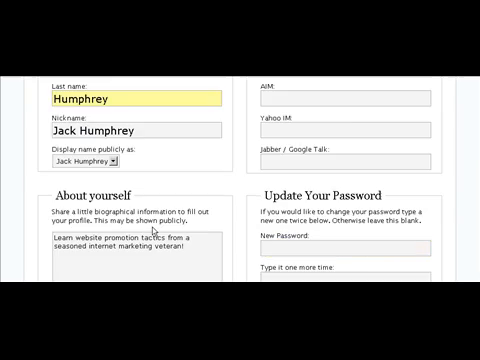
scroll("down", 3)
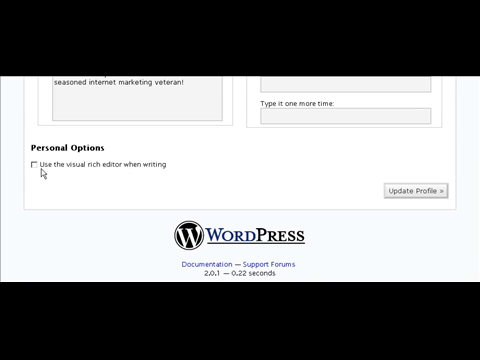
left_click(32, 164)
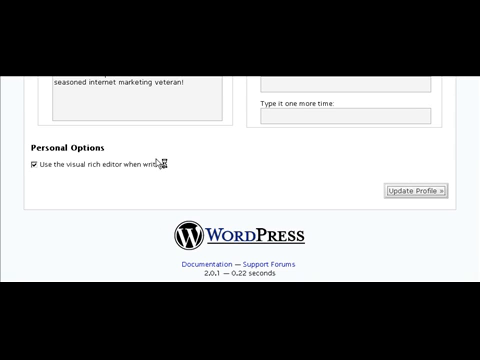
left_click(420, 188)
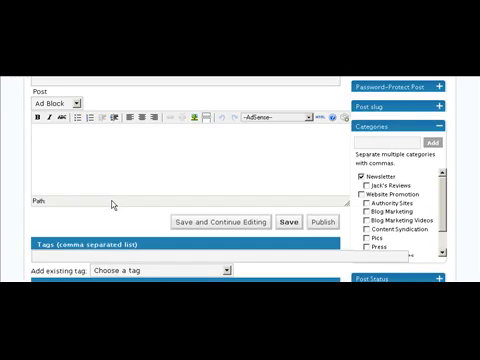
mouse_move(148, 172)
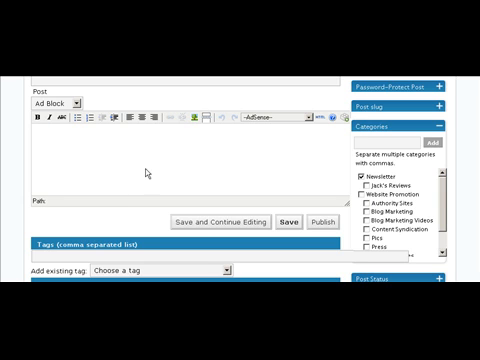
- Scroll the live Friday Traffic Report blog to the Bill Gates post's embedded video
scroll("up", 3)
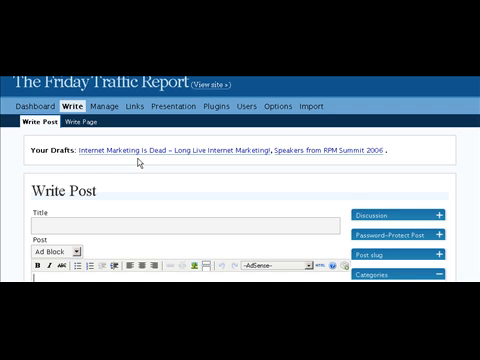
scroll("down", 3)
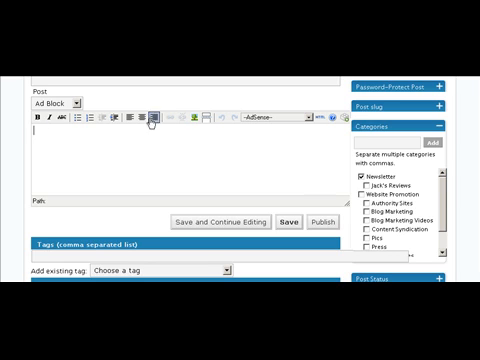
scroll("up", 3)
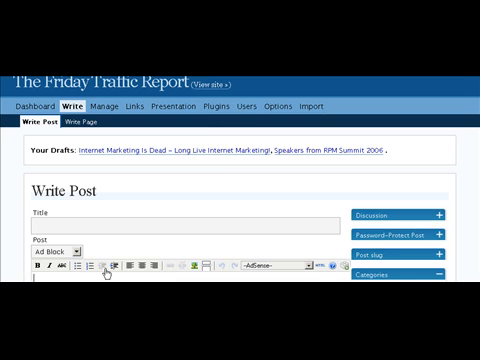
scroll("down", 3)
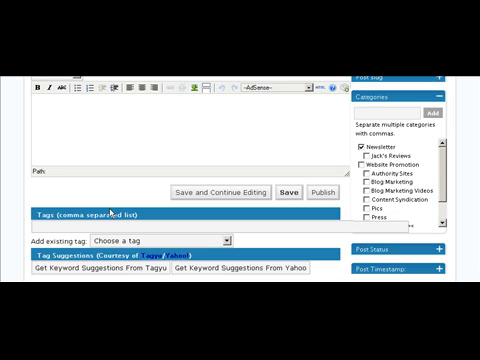
scroll("up", 3)
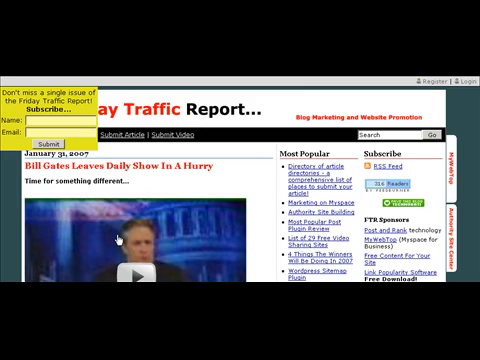
scroll("down", 3)
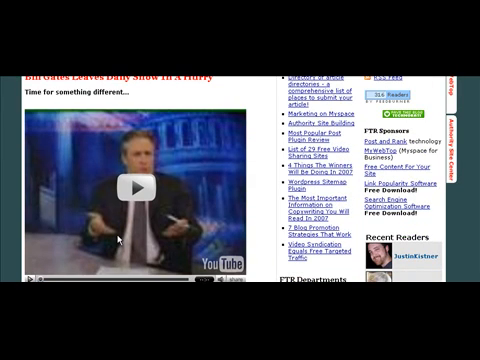